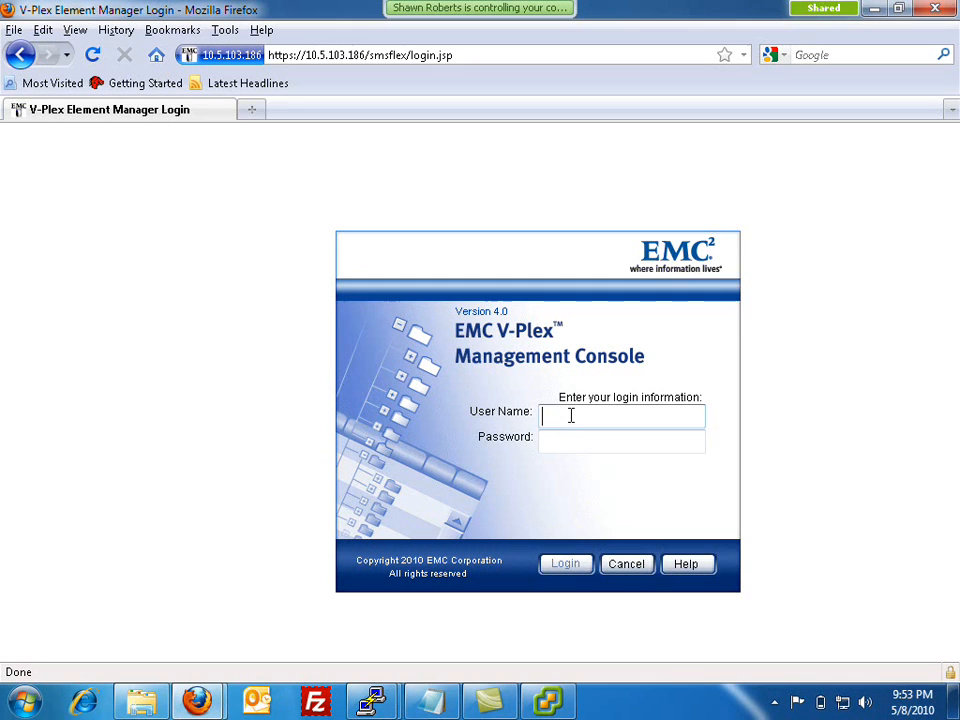
# Log in to the V-Plex console as admin with the password
pyautogui.write('admin')
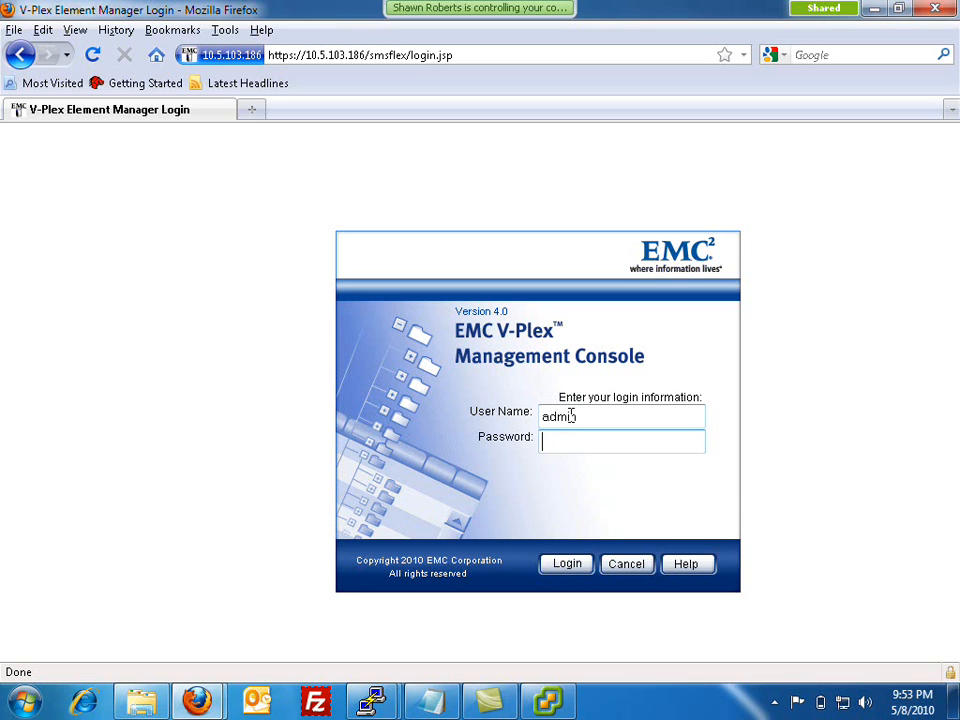
pyautogui.click(622, 441)
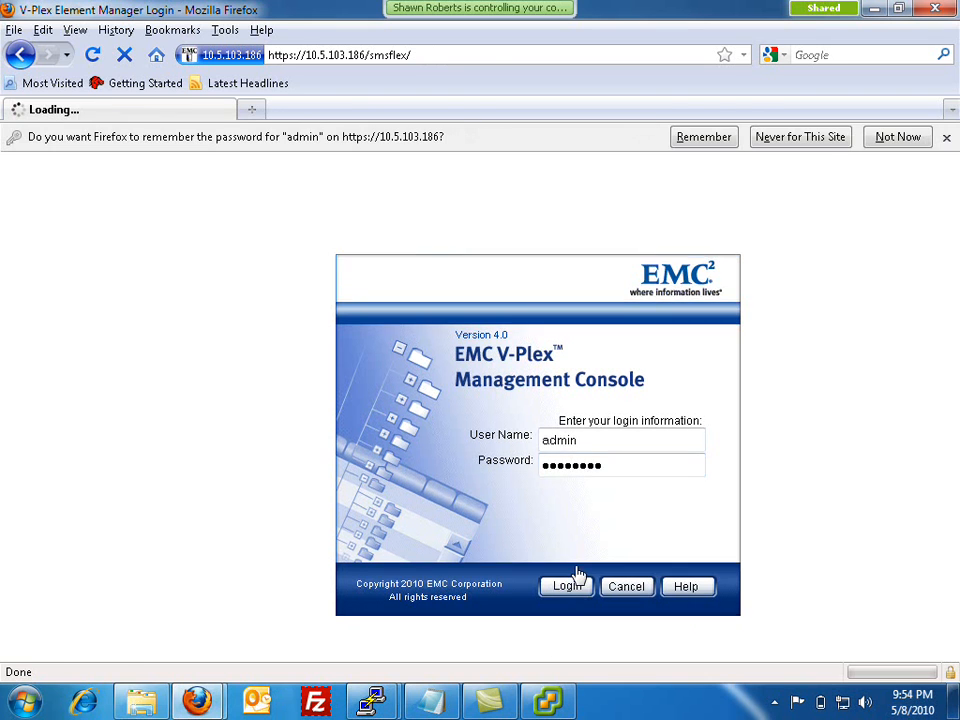
pyautogui.click(565, 586)
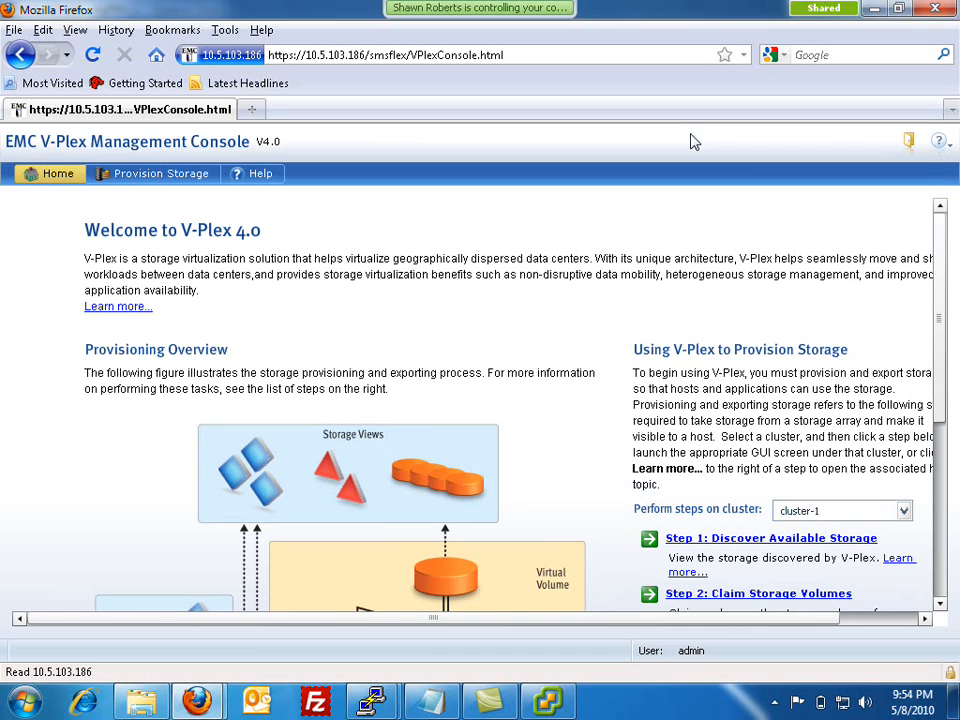
pyautogui.moveTo(180, 180)
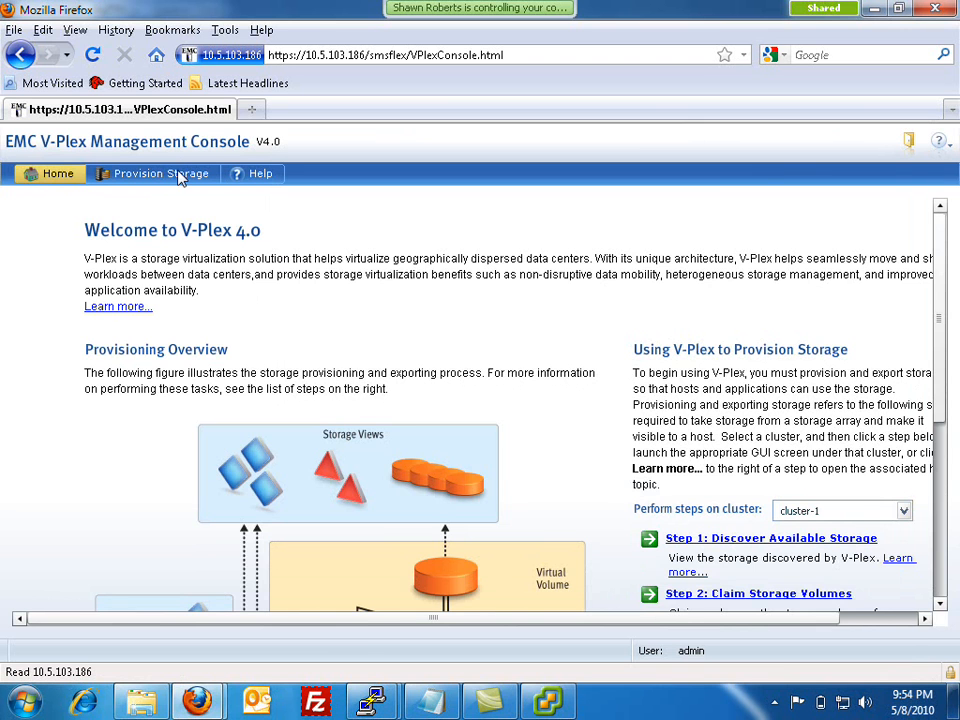
# Switch to the Provision Storage tab to see cluster-1's storage views
pyautogui.click(160, 173)
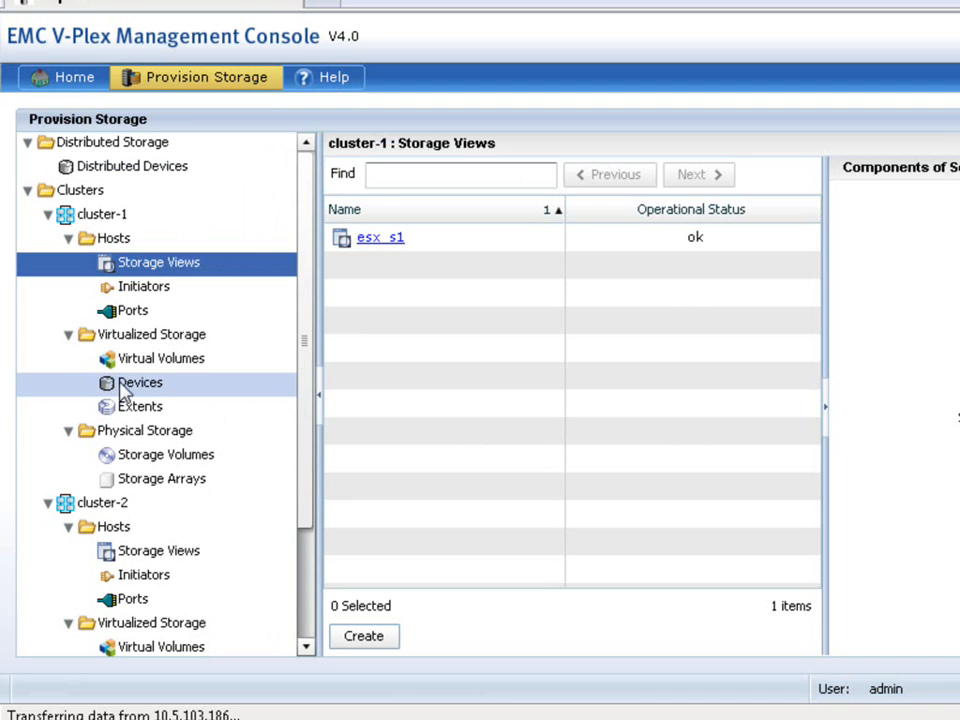
# Select cluster-1 storage volume CLAR0289_LUN010 and launch Create Extents
pyautogui.click(165, 454)
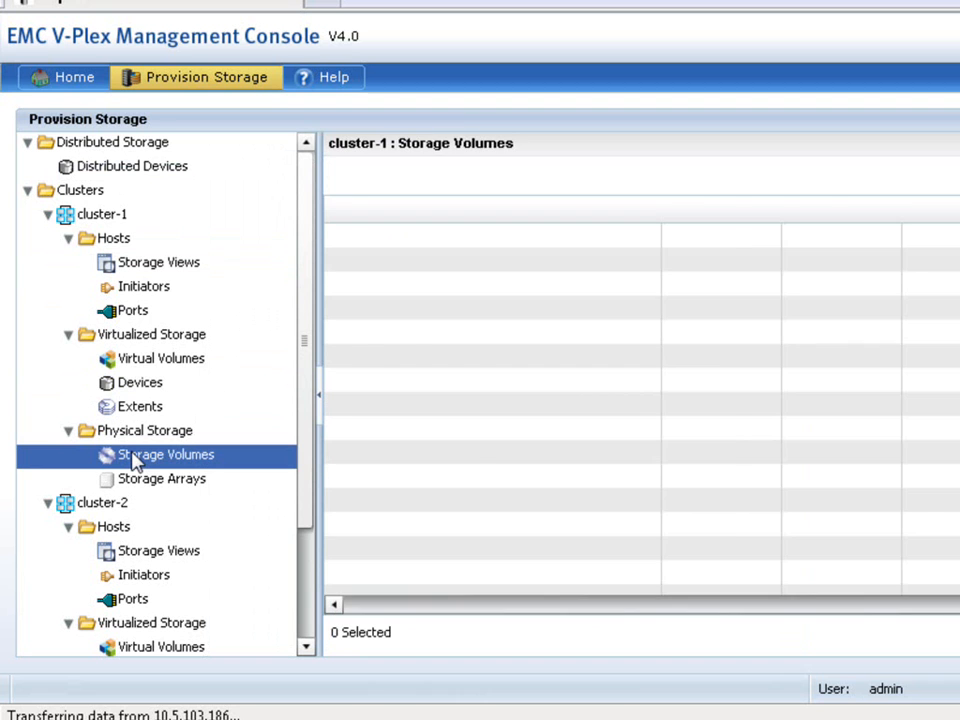
pyautogui.click(165, 454)
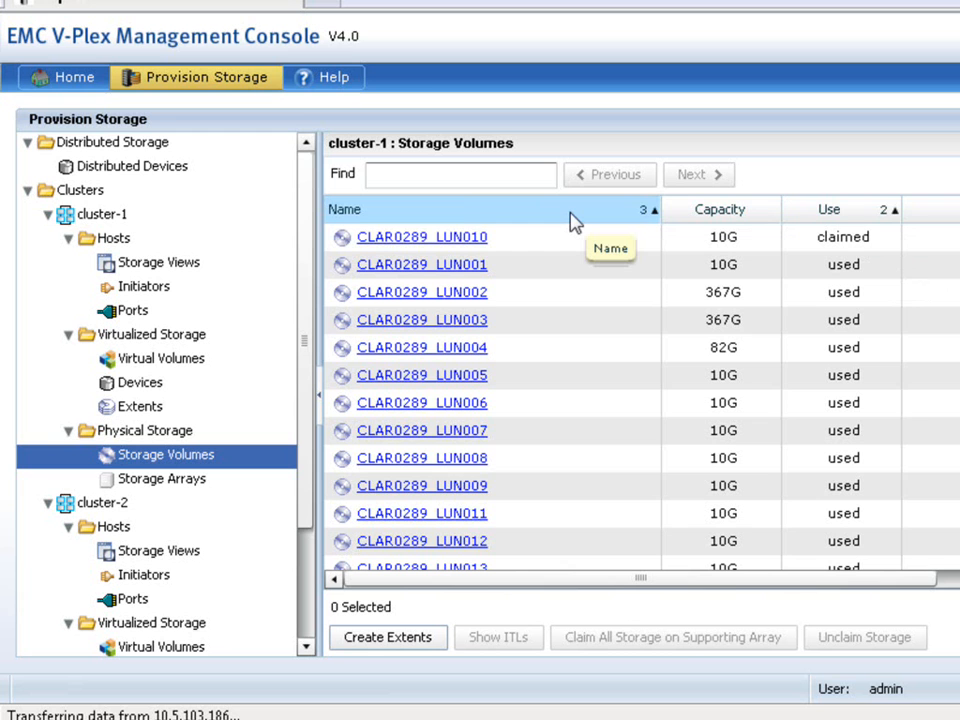
pyautogui.click(421, 237)
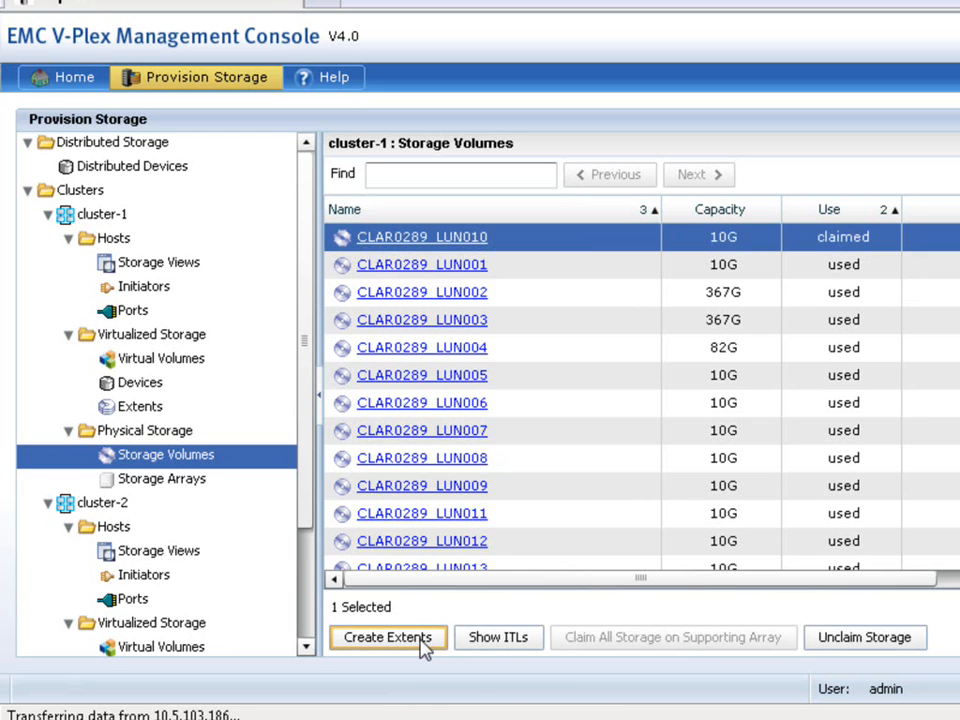
pyautogui.click(388, 637)
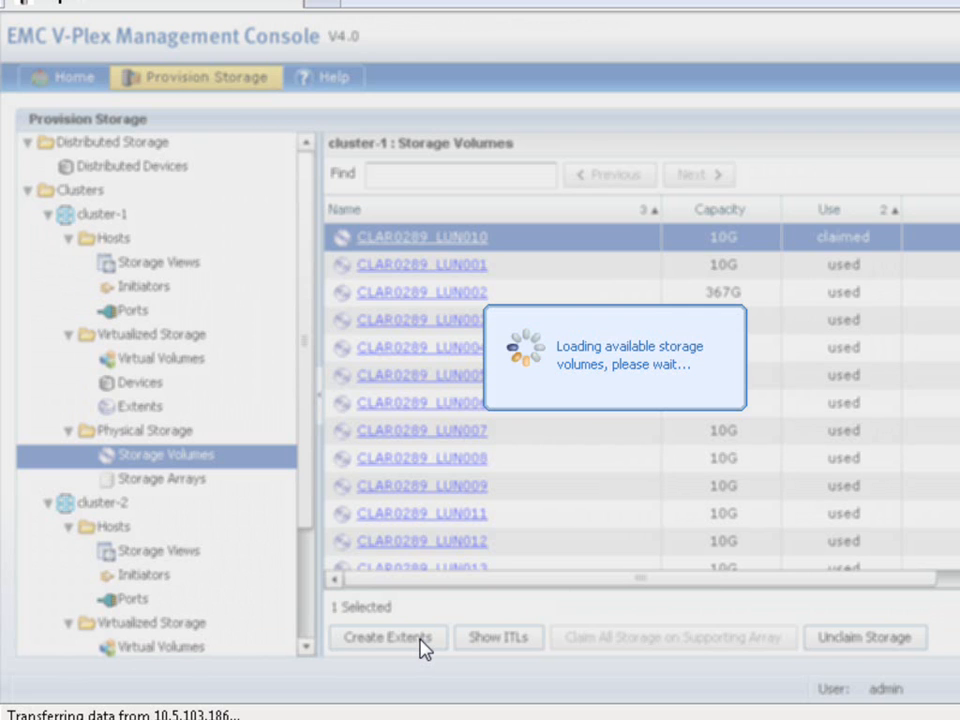
# Create extent_CLAR0289_LUN010 using the maximum 10G capacity, commit, and close the wizard
pyautogui.click(386, 637)
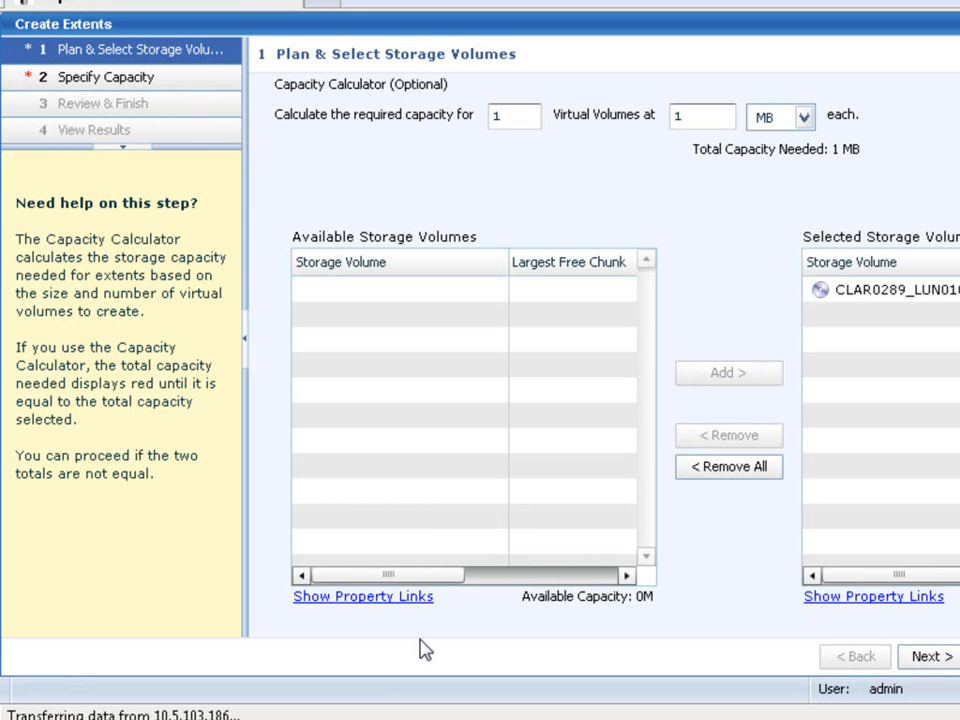
pyautogui.moveTo(760, 370)
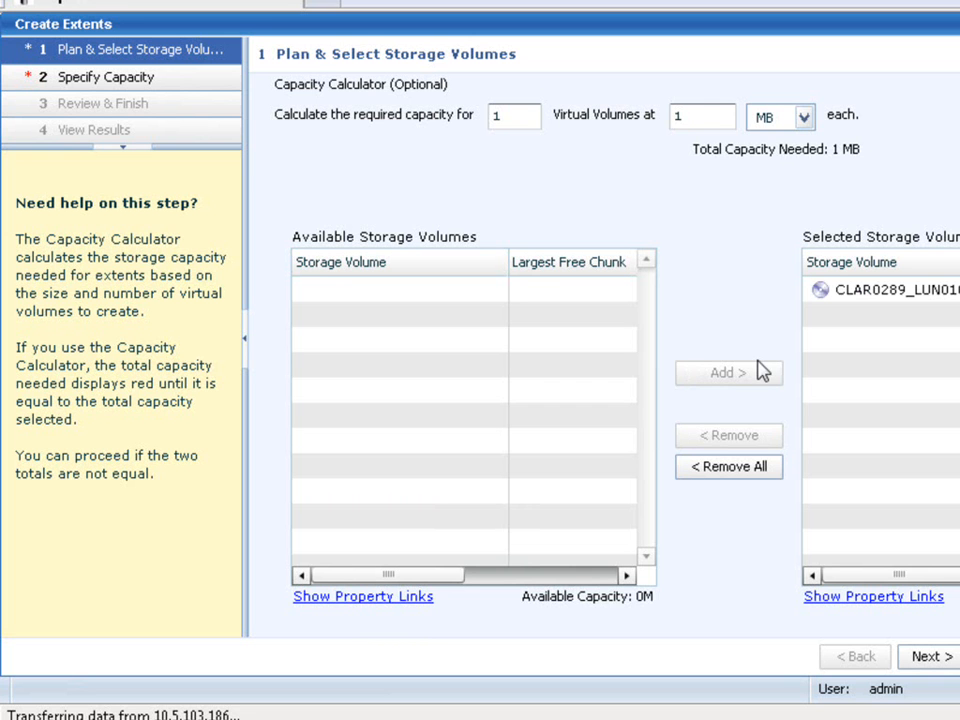
pyautogui.moveTo(920, 388)
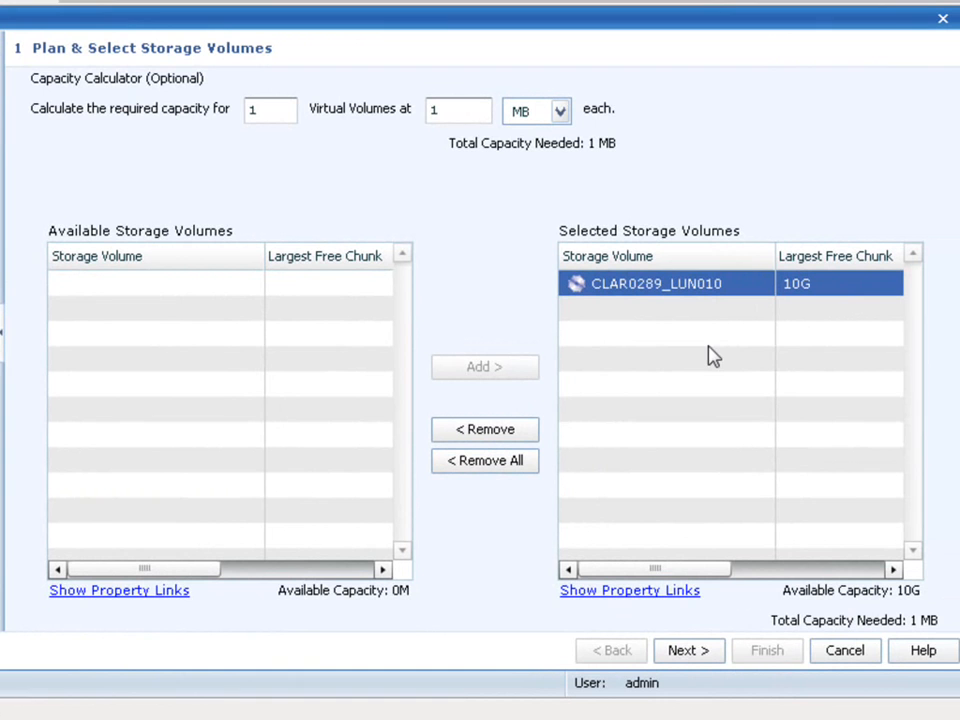
pyautogui.moveTo(689, 650)
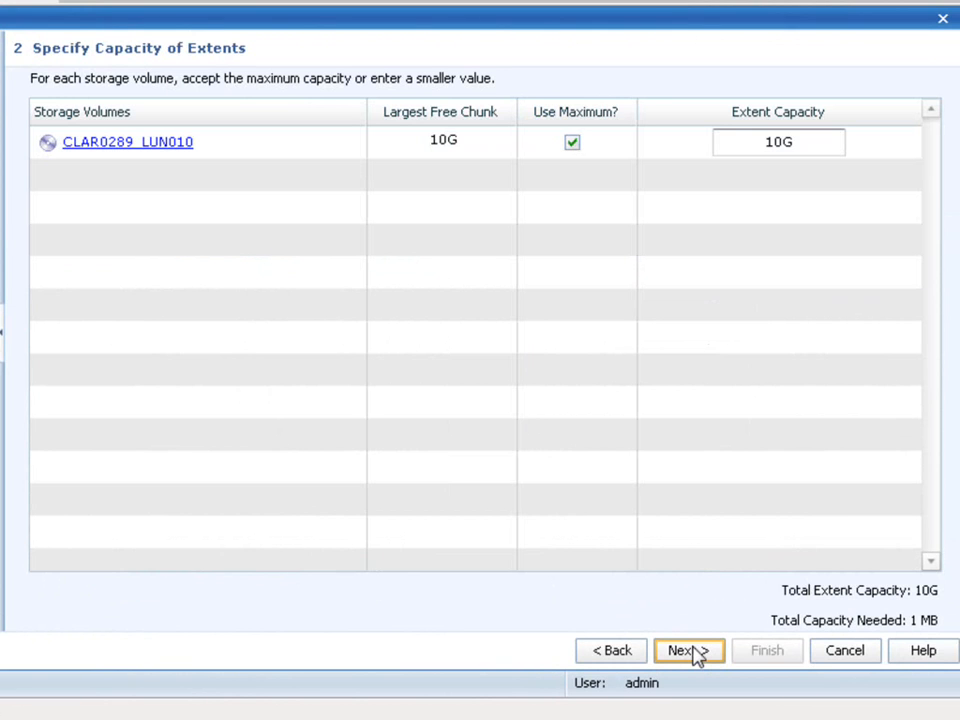
pyautogui.click(683, 650)
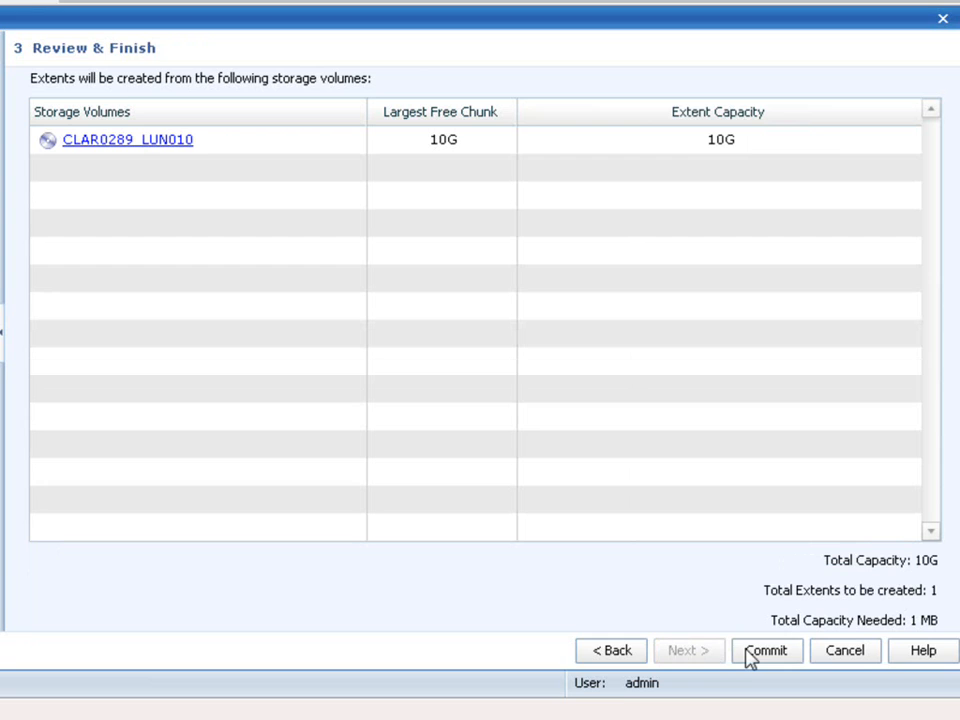
pyautogui.click(766, 650)
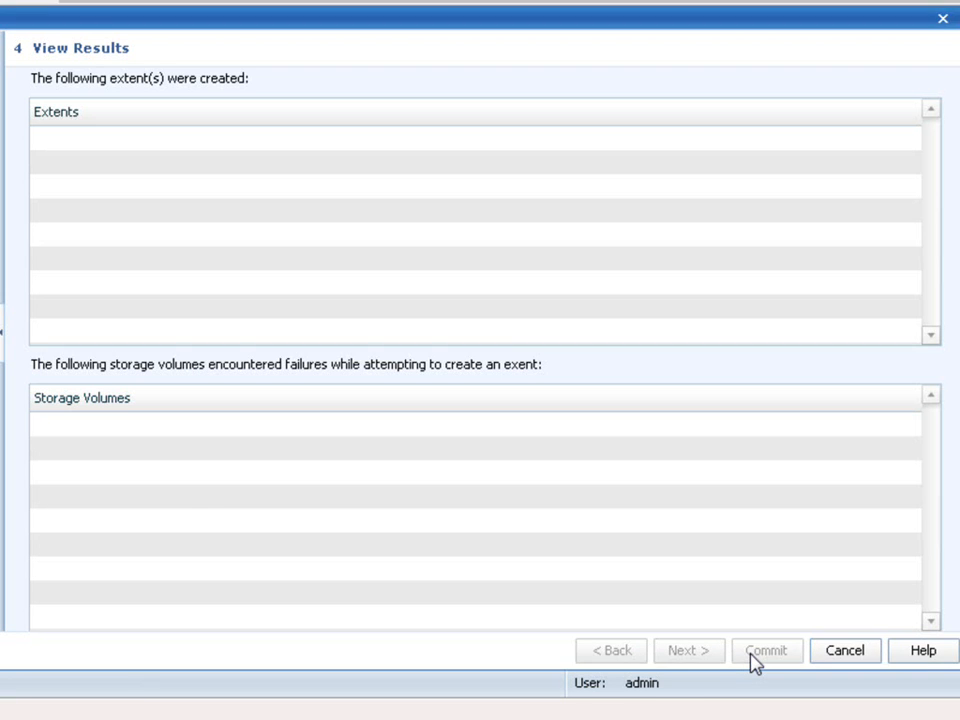
pyautogui.click(766, 650)
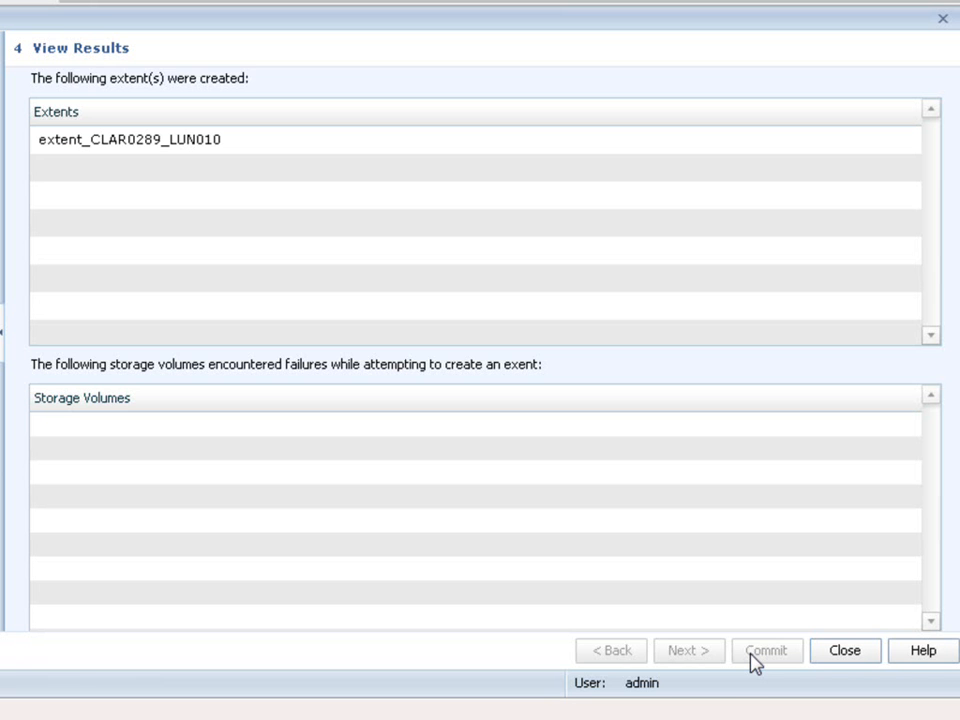
pyautogui.moveTo(844, 650)
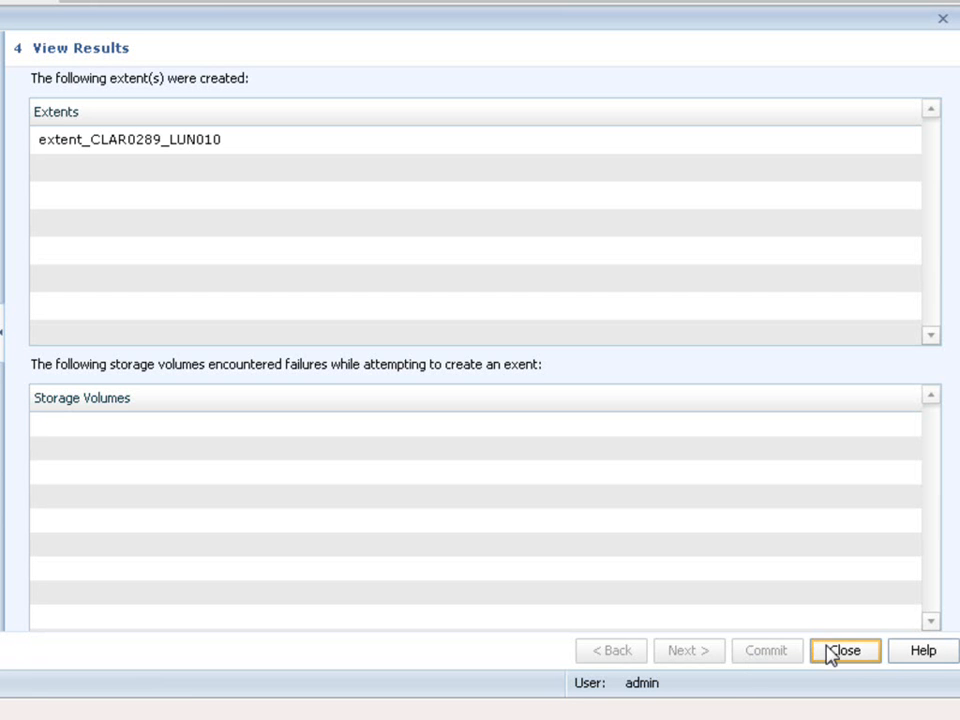
pyautogui.click(844, 650)
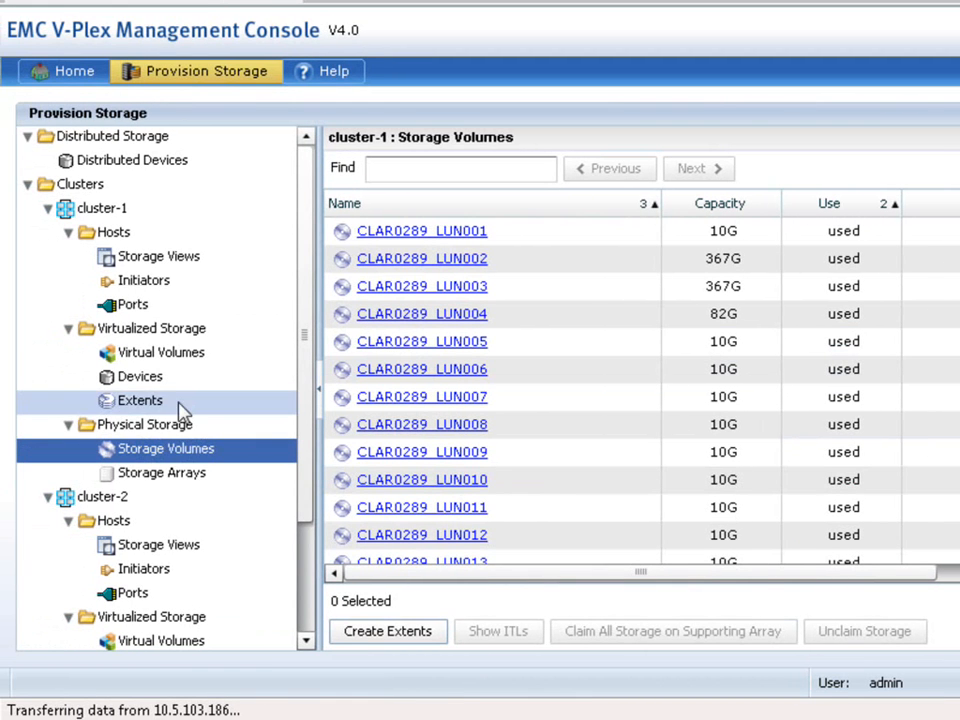
# Check extent_CLAR0289_LUN010_1 in cluster-1's extents, then view cluster-1's empty device list
pyautogui.click(140, 400)
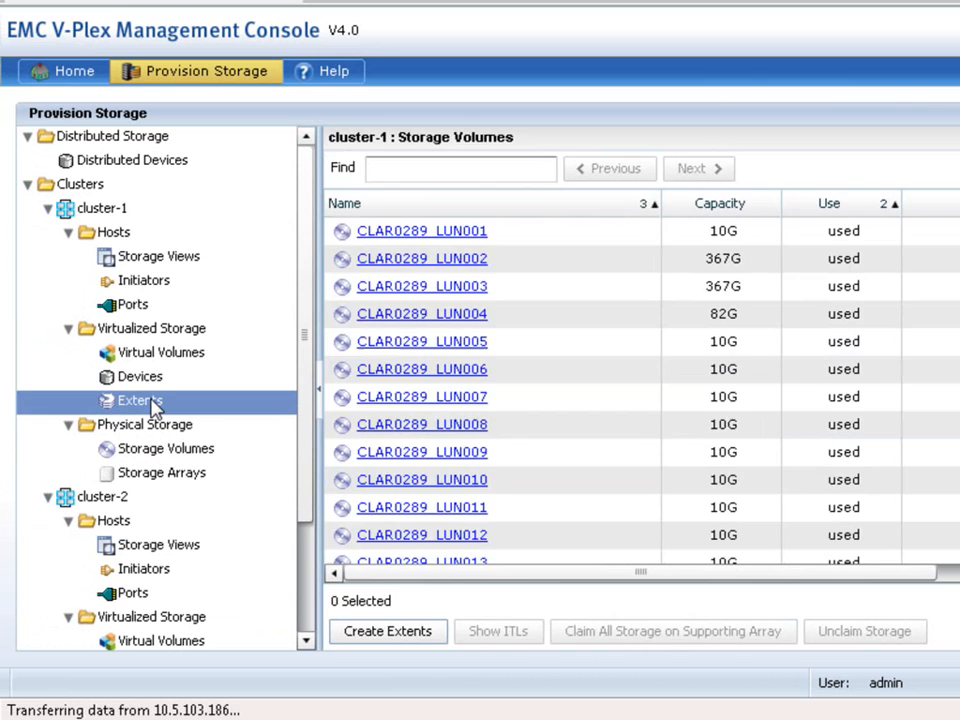
pyautogui.click(140, 401)
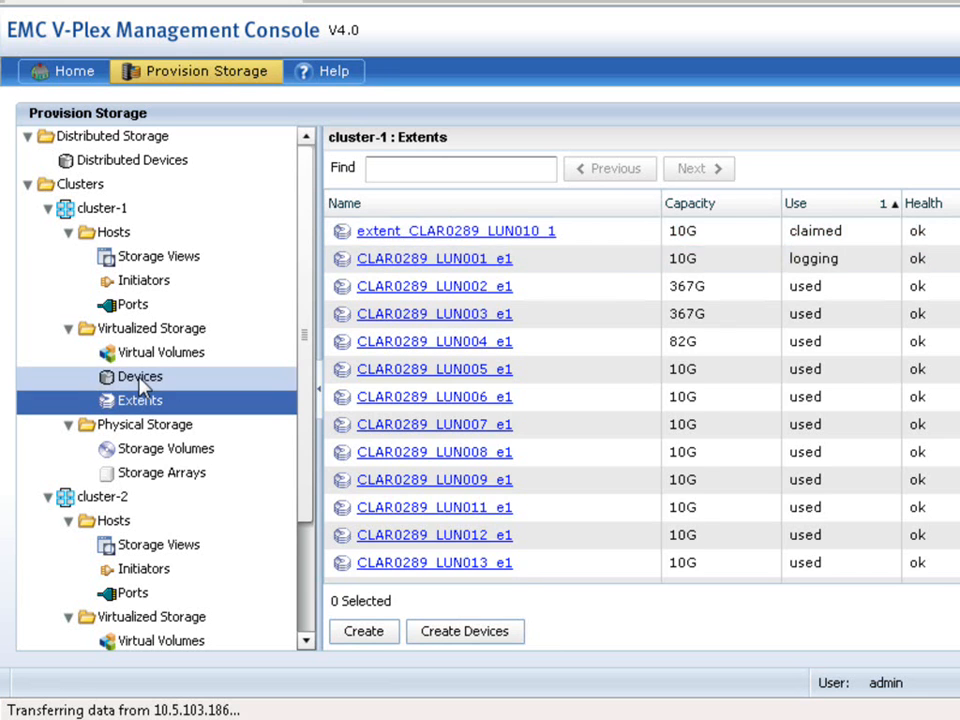
pyautogui.click(139, 376)
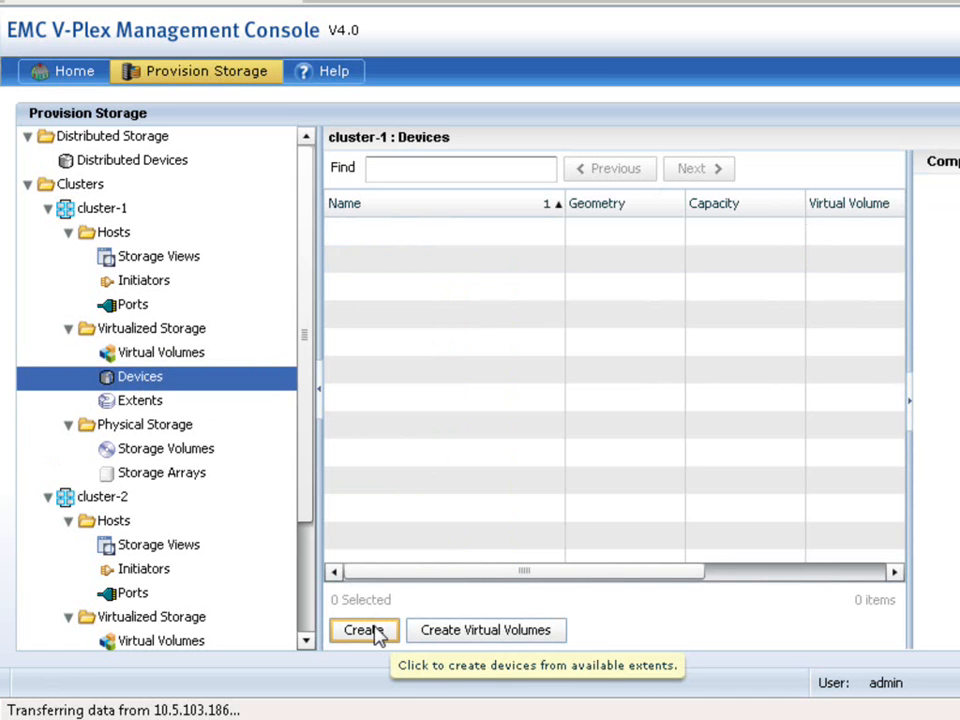
# Build device_CLAR0289_LUN010_1 from the CLAR0289 extent with no virtual volume
pyautogui.click(363, 630)
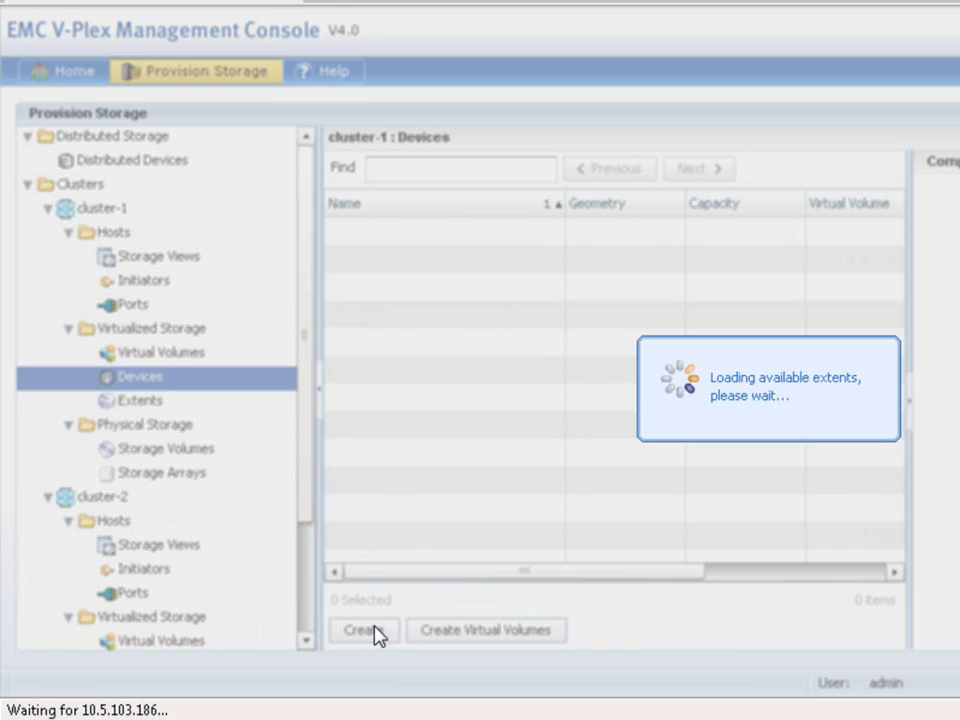
pyautogui.click(363, 630)
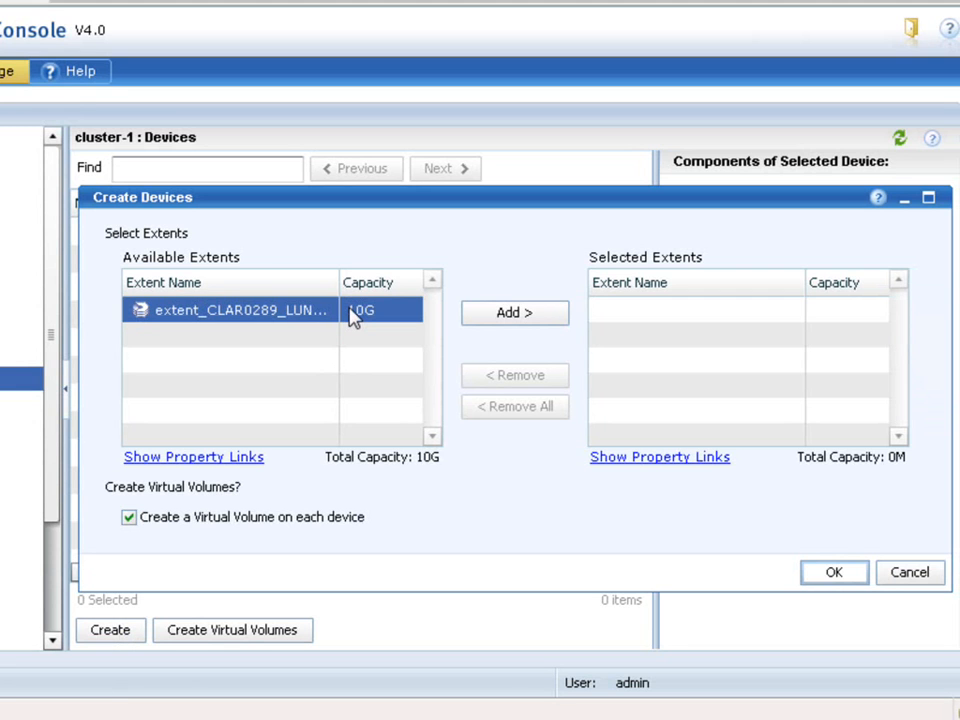
pyautogui.click(514, 312)
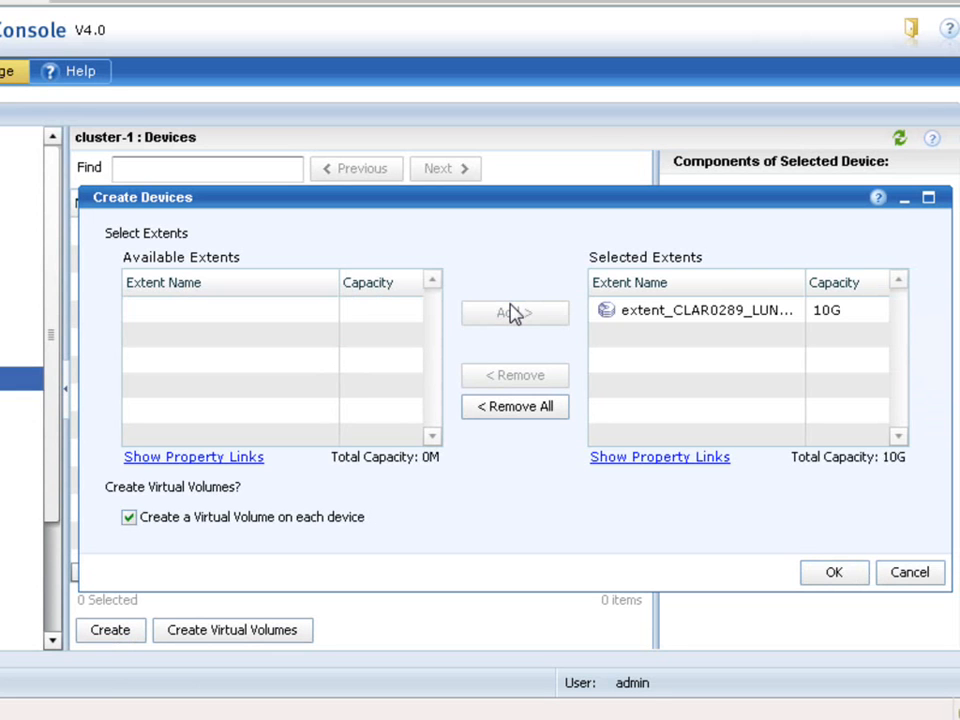
pyautogui.click(128, 517)
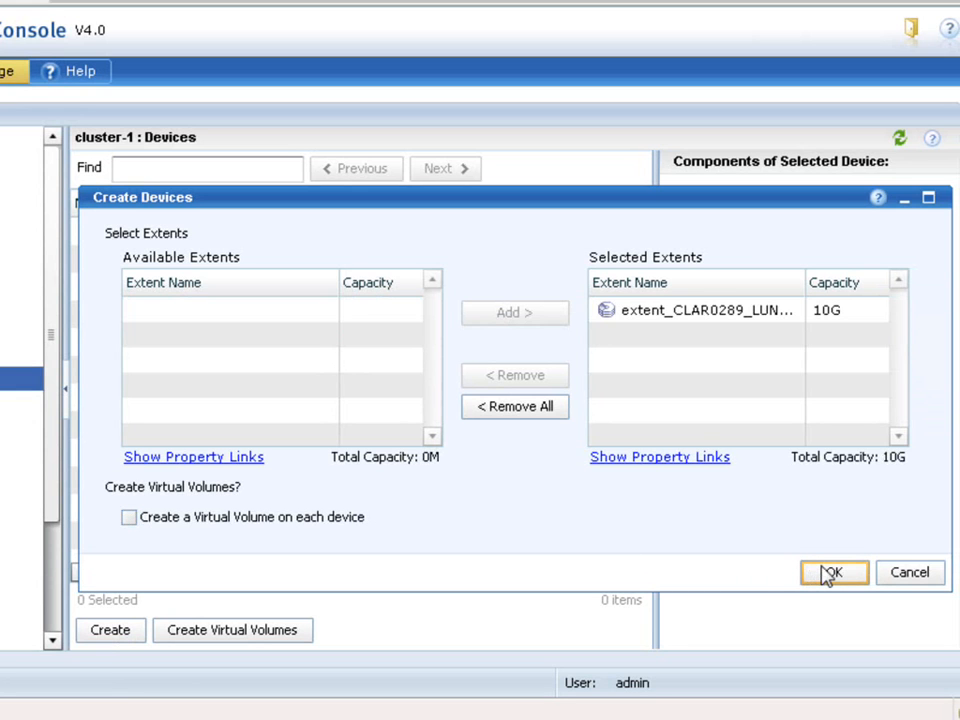
pyautogui.click(834, 572)
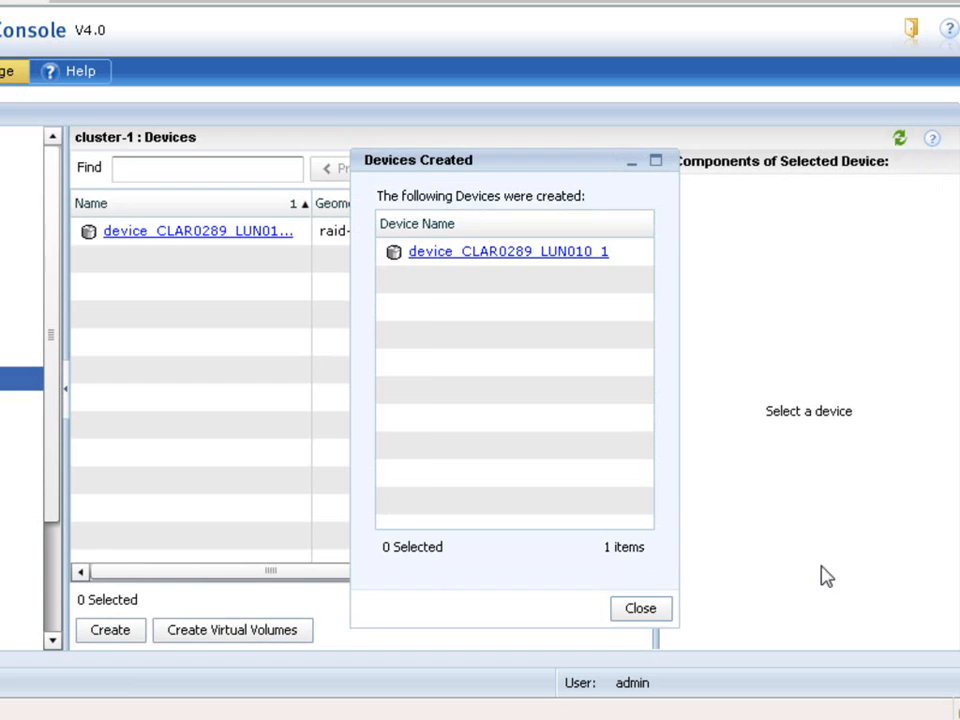
pyautogui.click(640, 608)
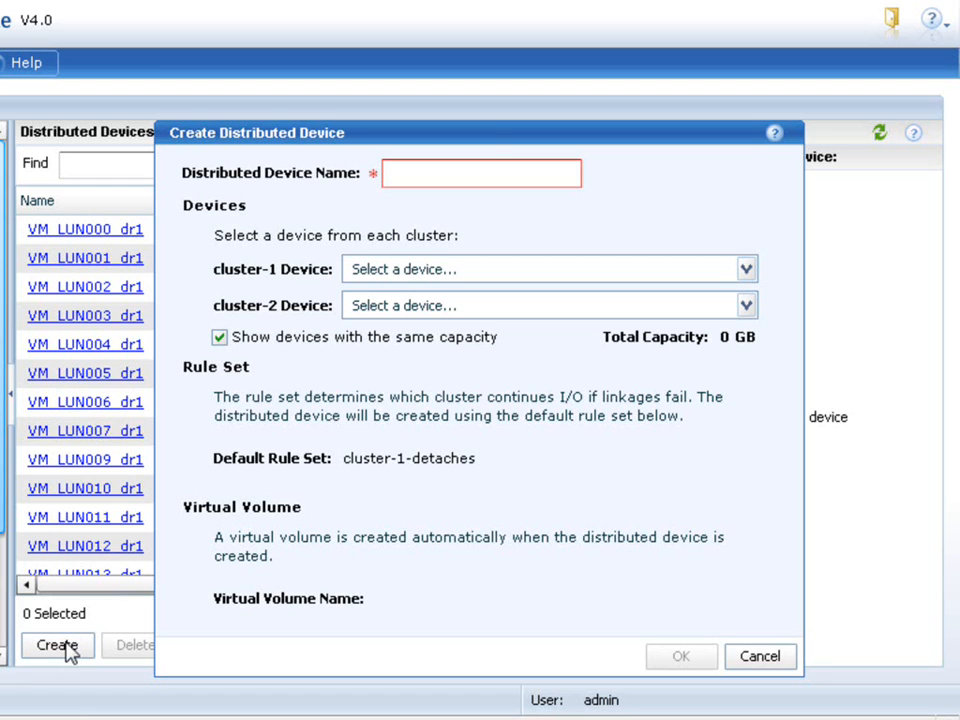
# Name the distributed device VM_LUN008_dr1 and choose device_CLAR0289_LUN010_1 for cluster-1
pyautogui.click(482, 173)
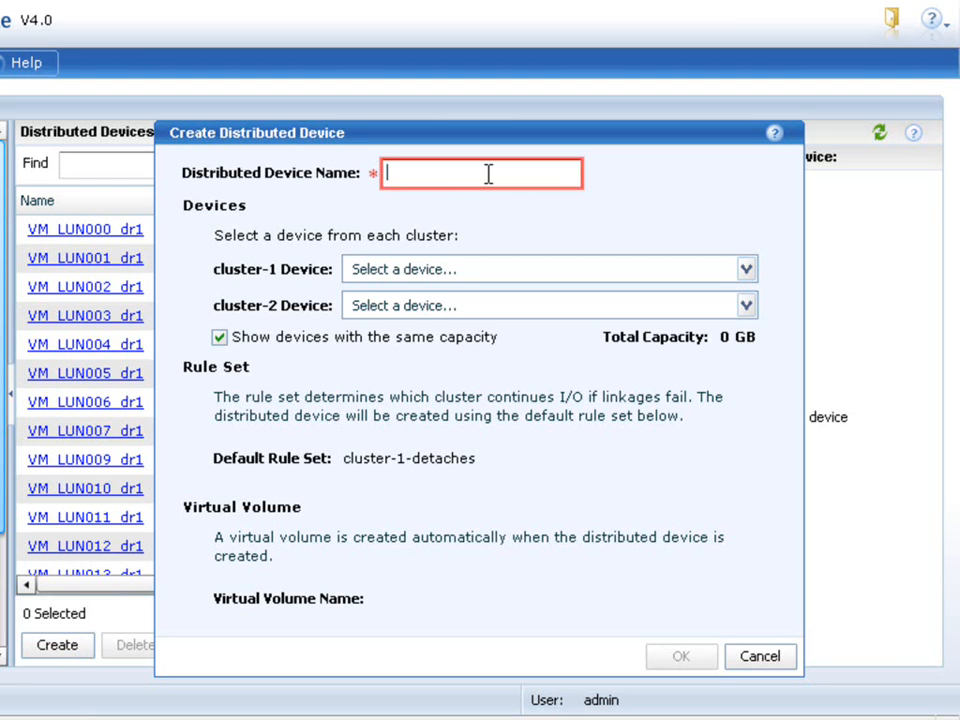
pyautogui.write('VM_L')
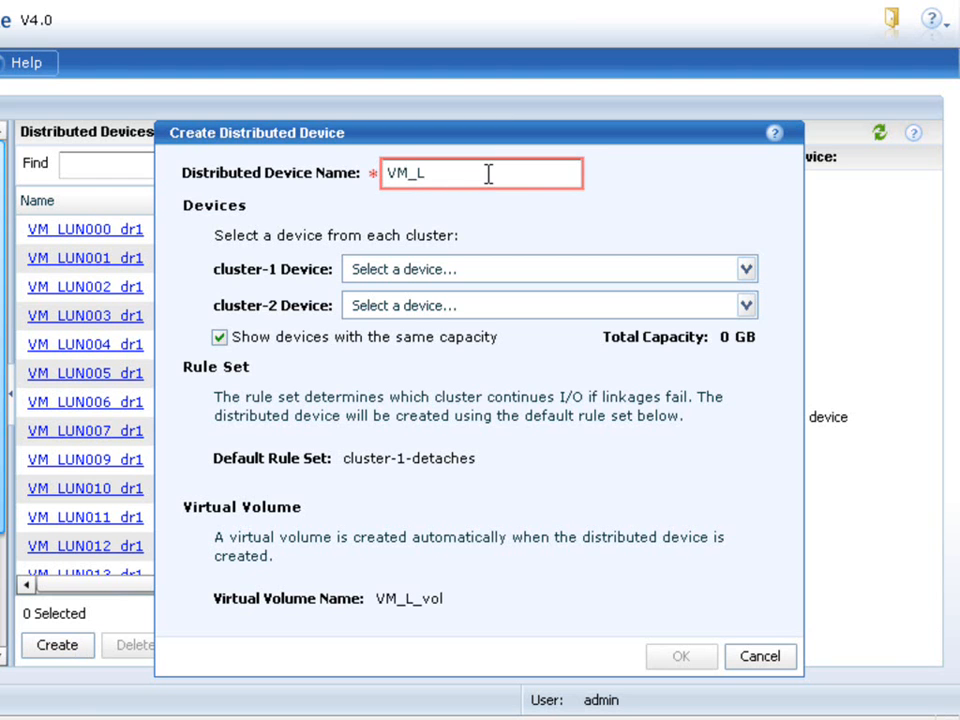
pyautogui.write('UN008')
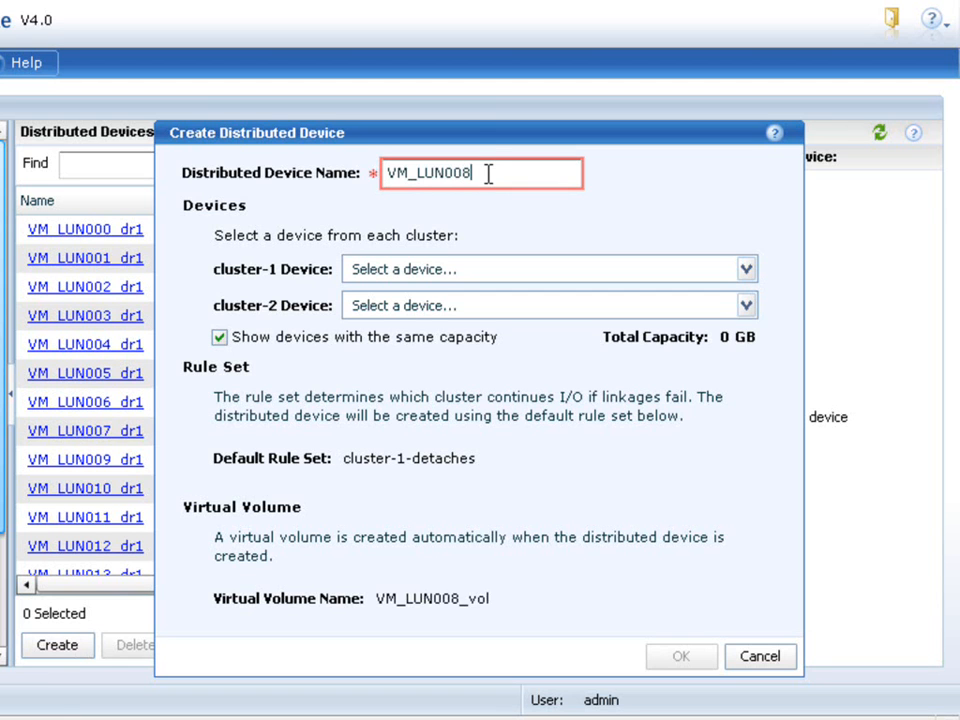
pyautogui.write('_dr1')
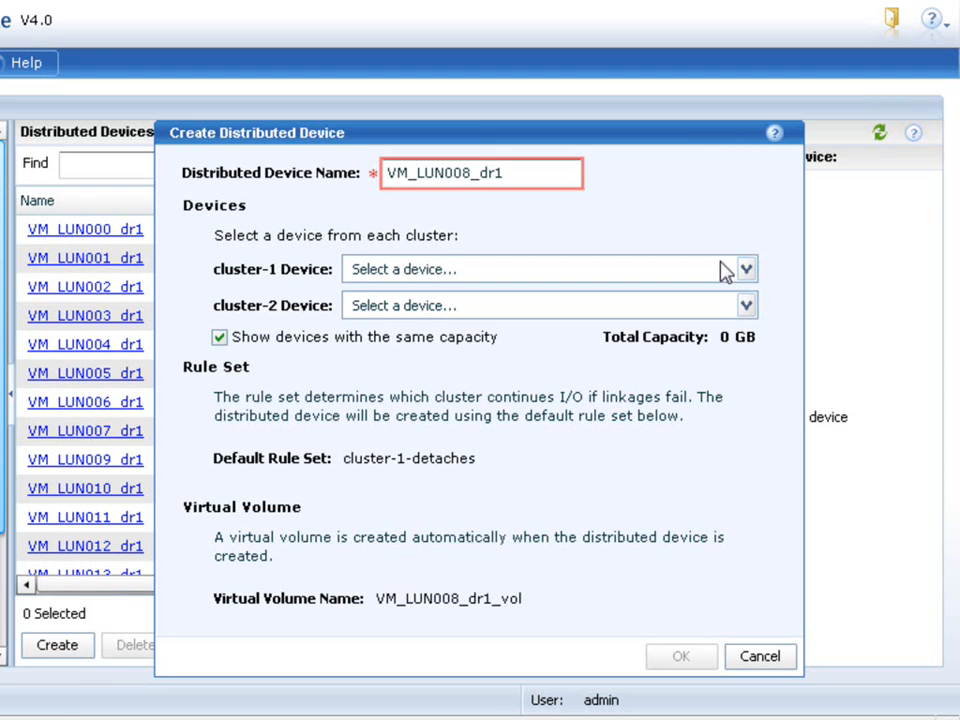
pyautogui.click(745, 269)
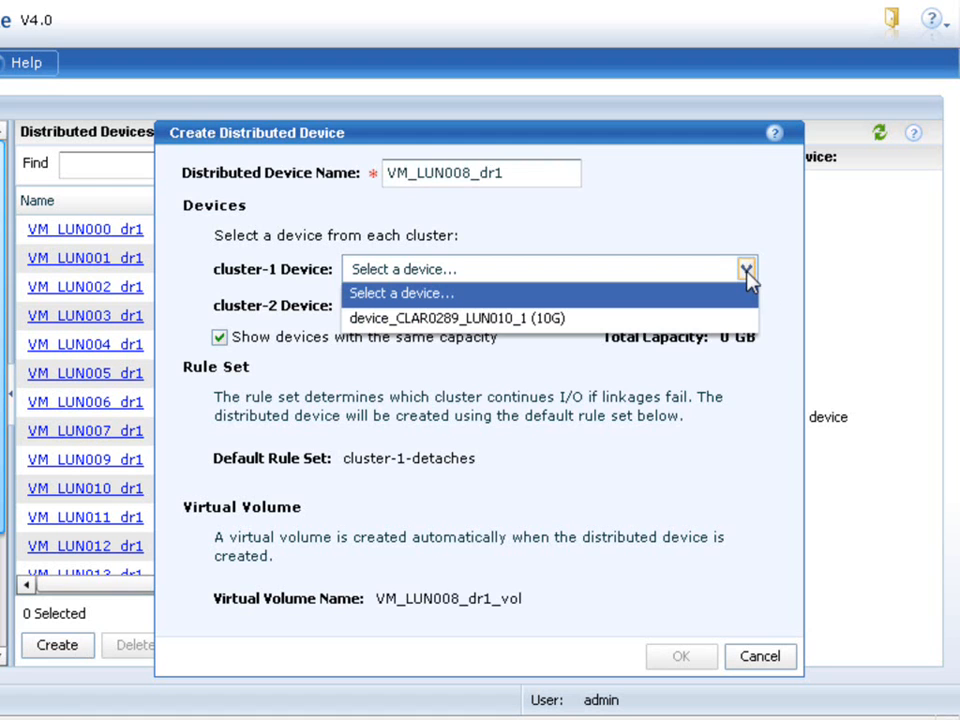
pyautogui.click(456, 318)
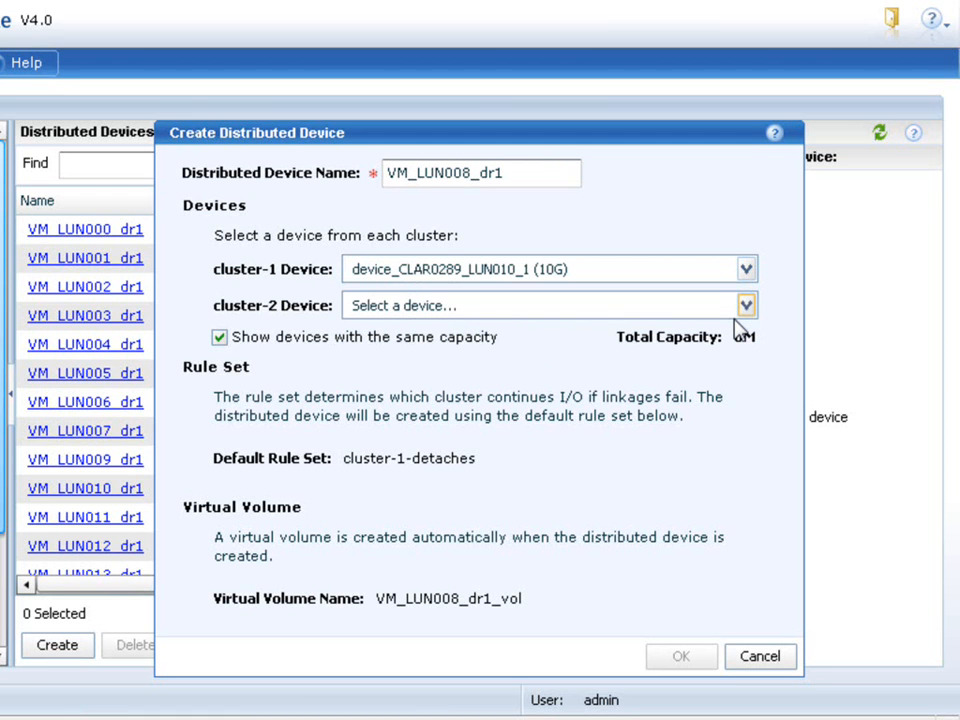
# Choose device_CLAR0290_LUN010_1 for cluster-2, create the device, and dismiss the confirmation
pyautogui.click(746, 305)
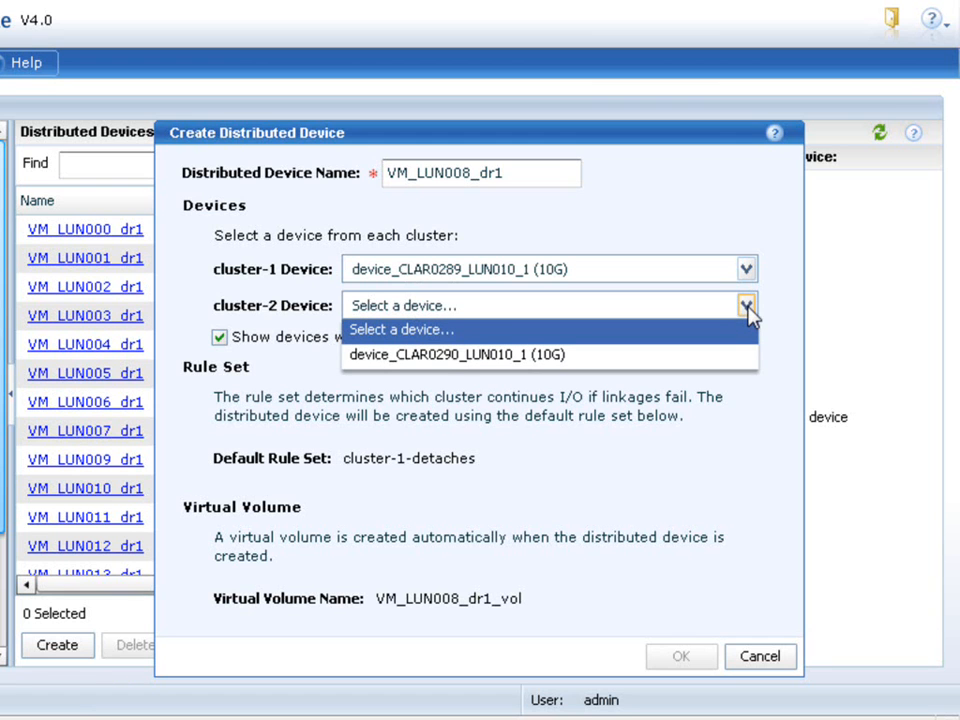
pyautogui.moveTo(745, 350)
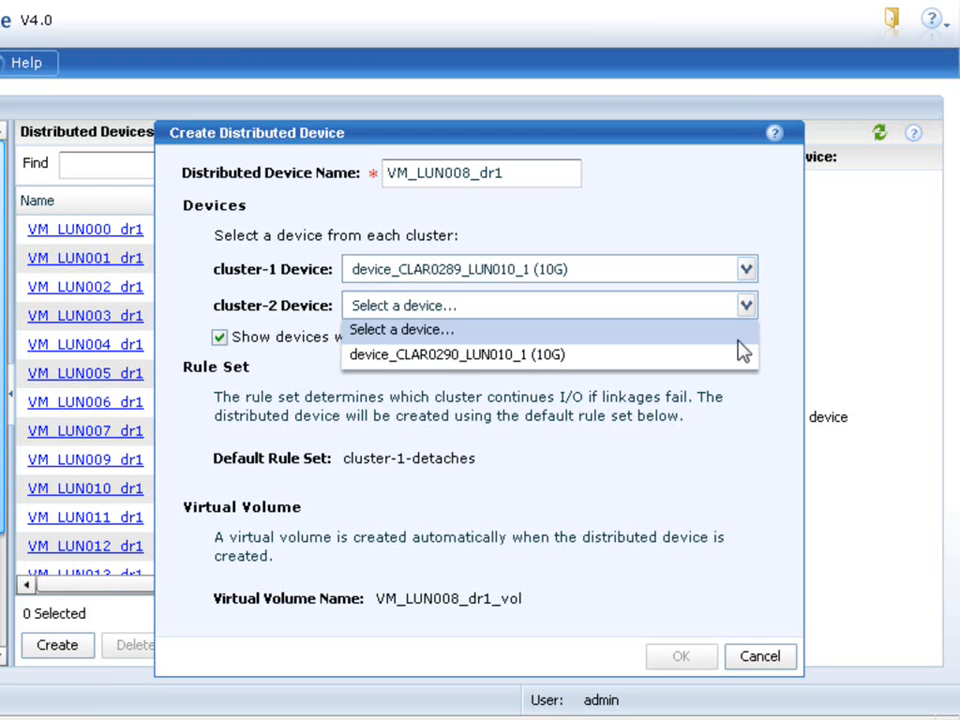
pyautogui.click(470, 355)
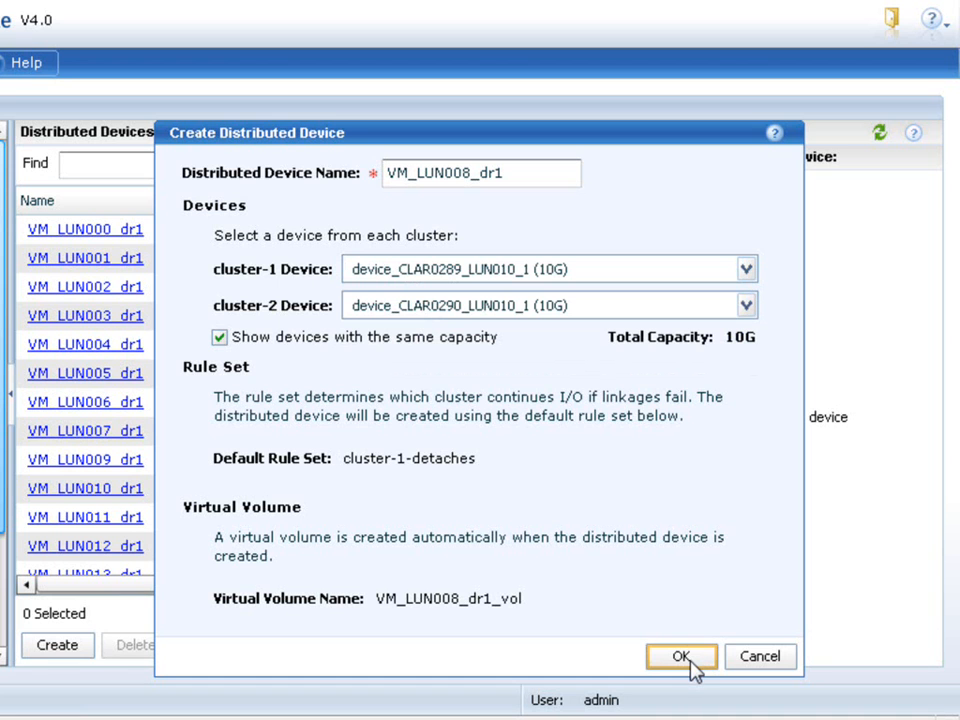
pyautogui.click(681, 657)
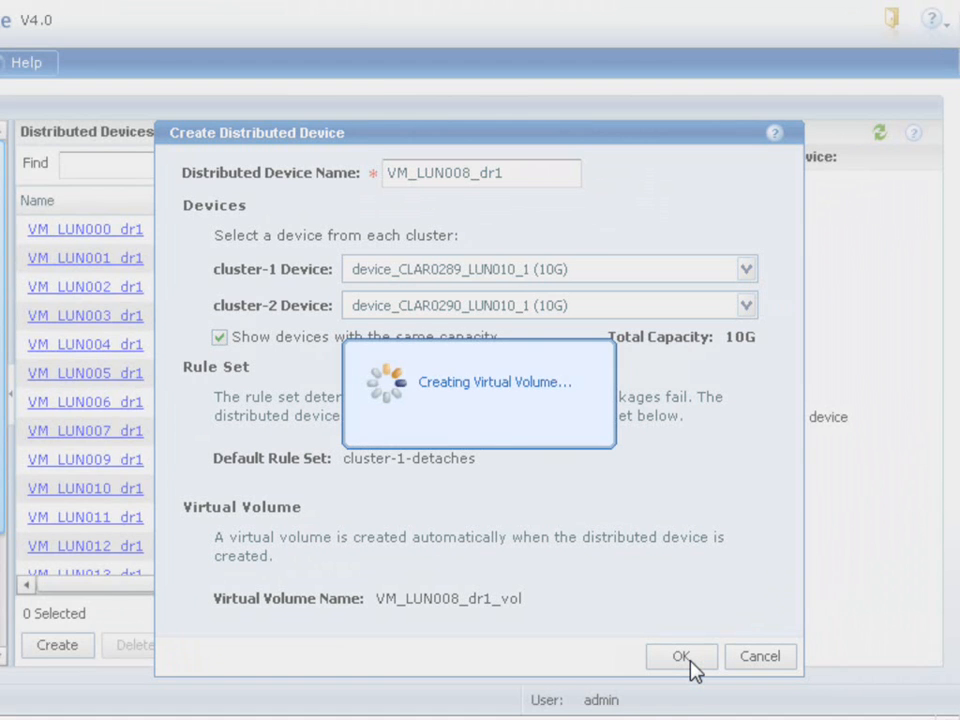
pyautogui.click(681, 657)
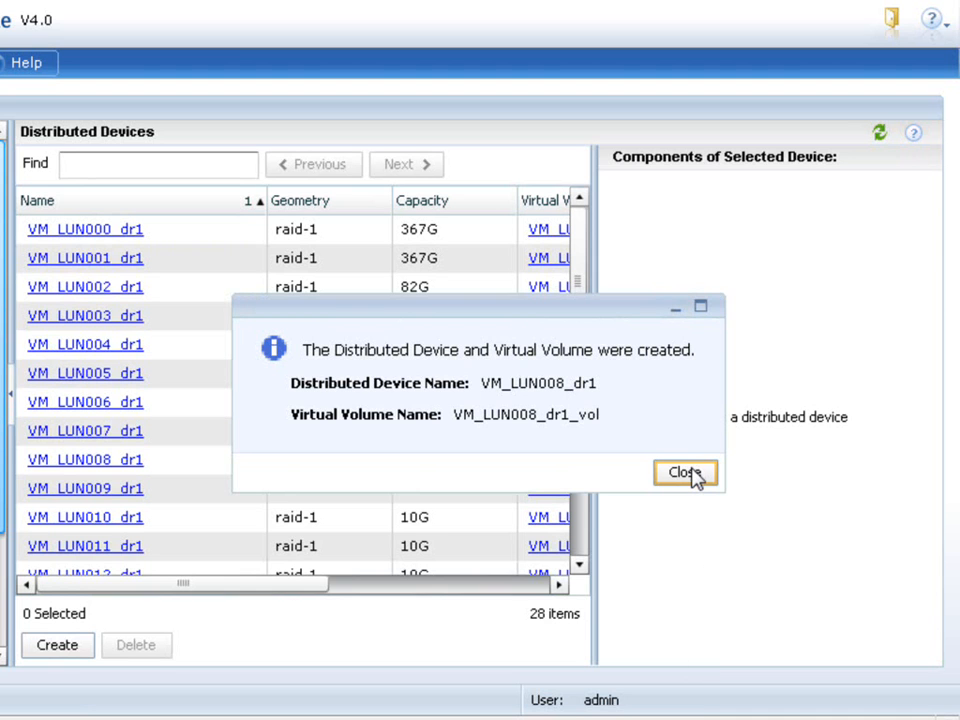
pyautogui.click(685, 472)
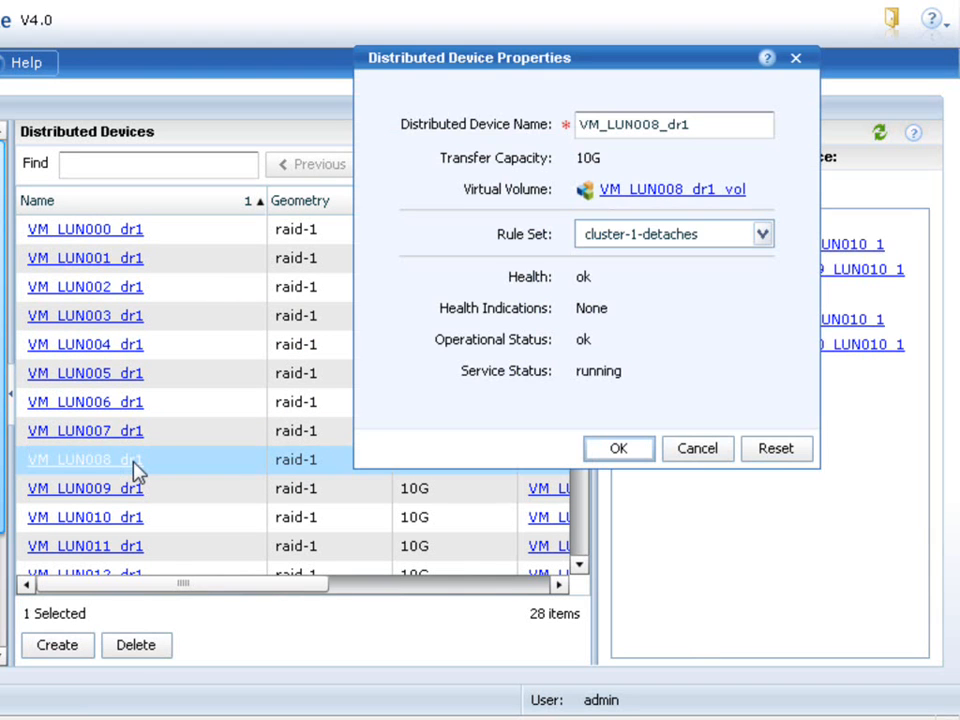
# Open VM_LUN008_dr1's properties, confirm the cluster-1-detaches rule set, and cancel without changes
pyautogui.click(762, 233)
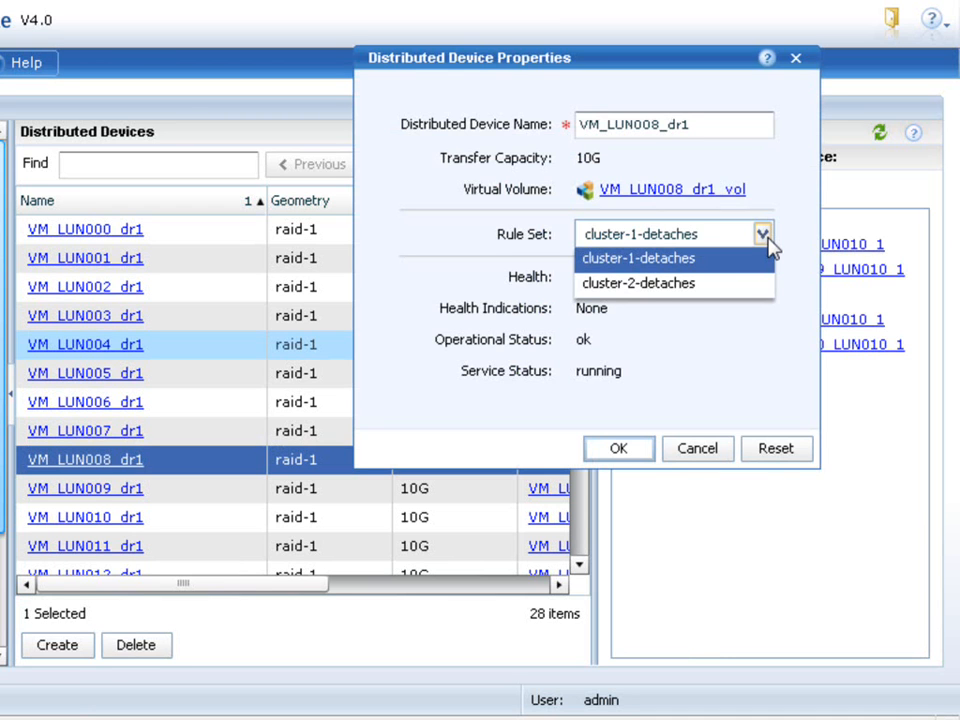
pyautogui.moveTo(698, 460)
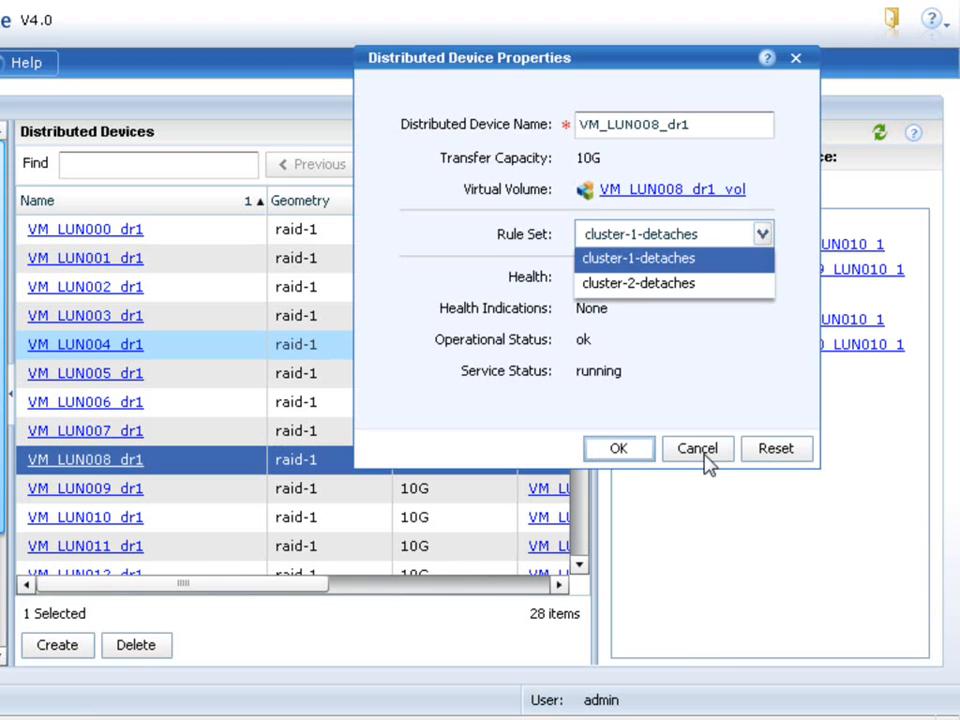
pyautogui.click(697, 448)
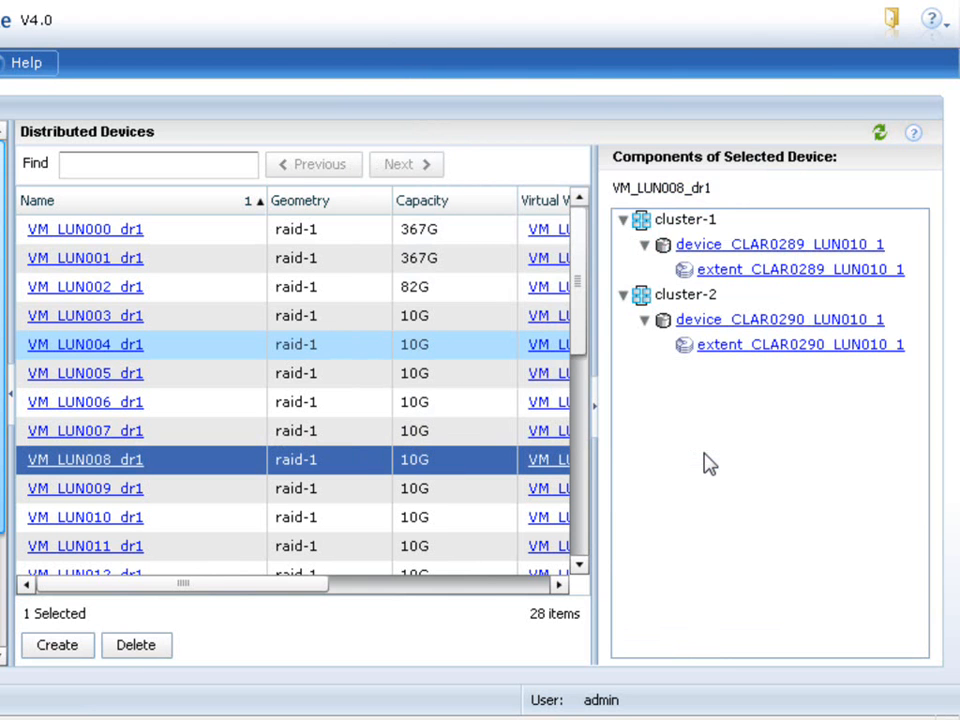